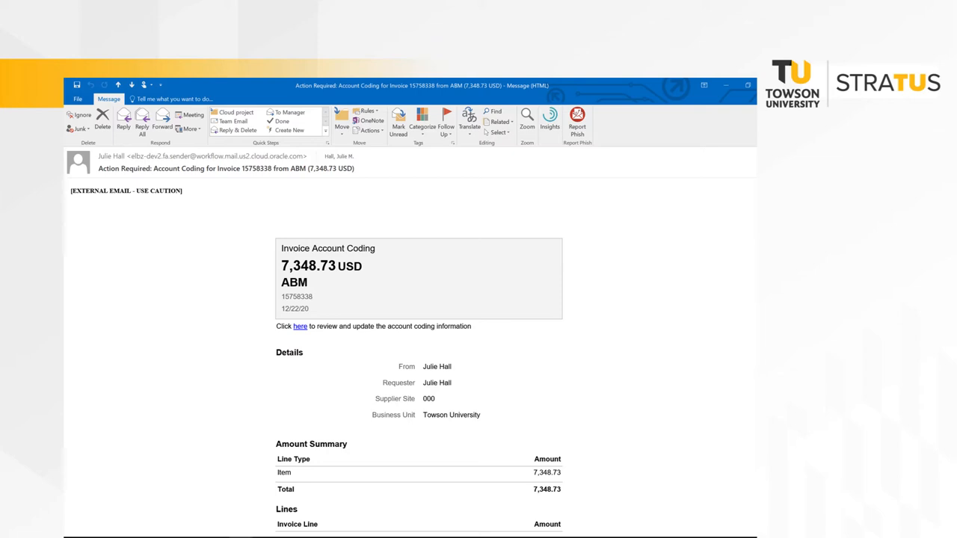
Follow the email's 'here' link to the account coding notification for invoice 15758338
left_click(299, 326)
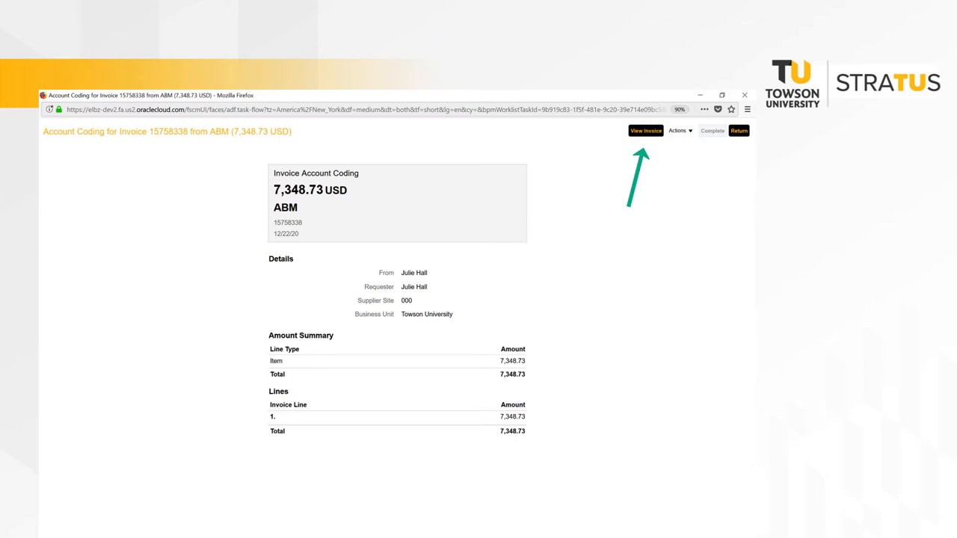
Start Edit Distributions for invoice 15758338 from the Actions menu
left_click(645, 132)
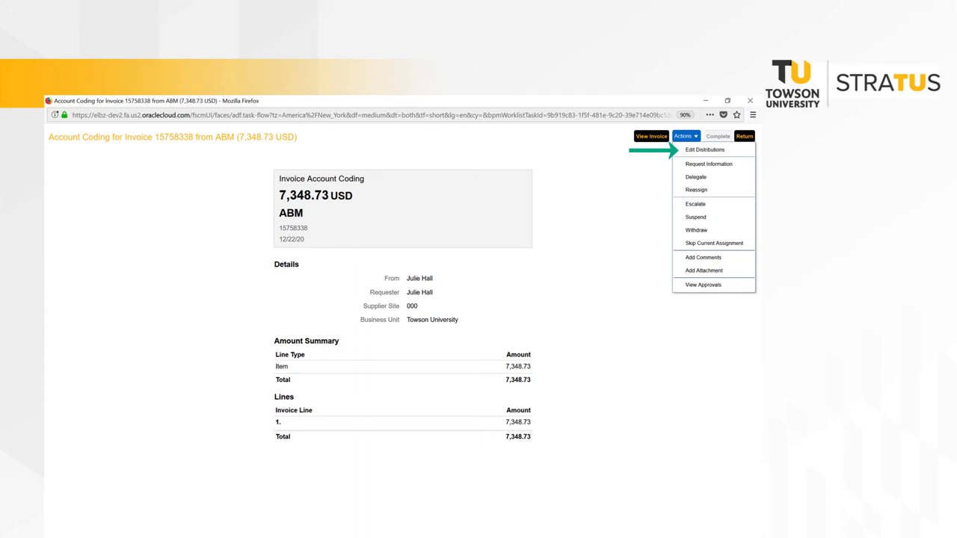
left_click(703, 149)
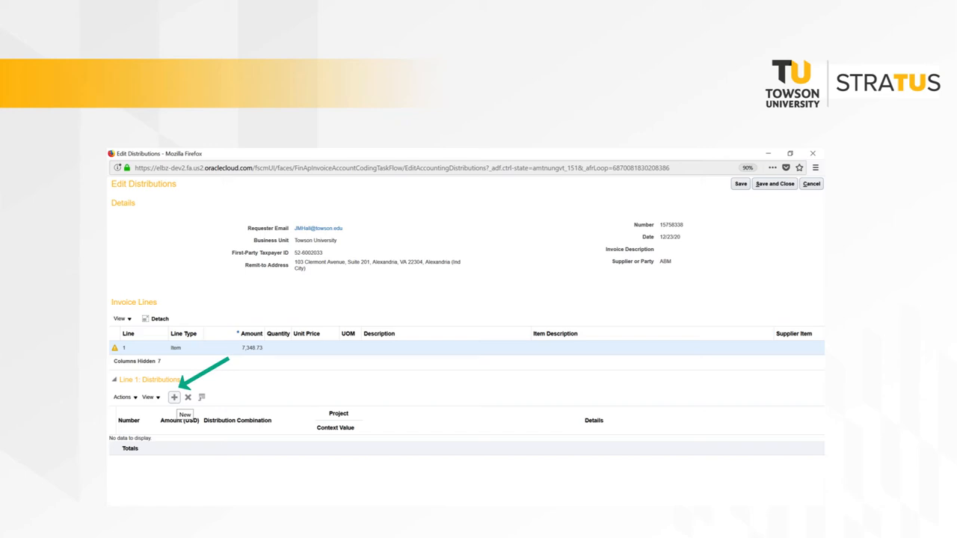
Add a new distribution row under Line 1 carrying the 7,348.73 amount
left_click(173, 398)
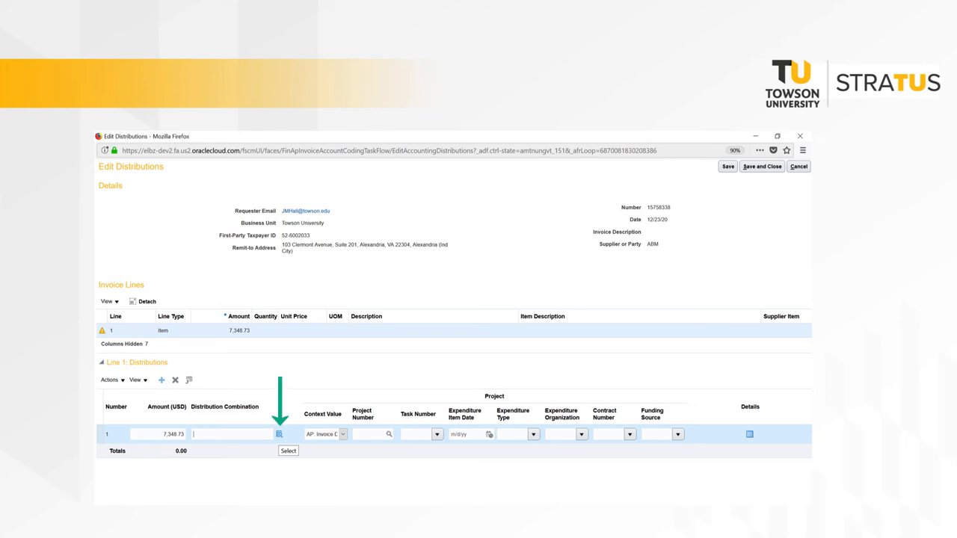
left_click(279, 434)
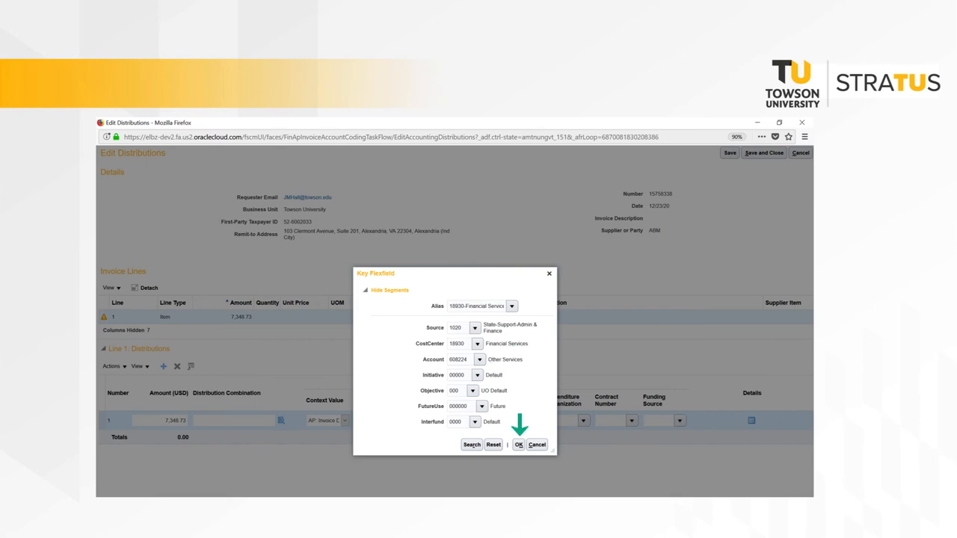
left_click(518, 446)
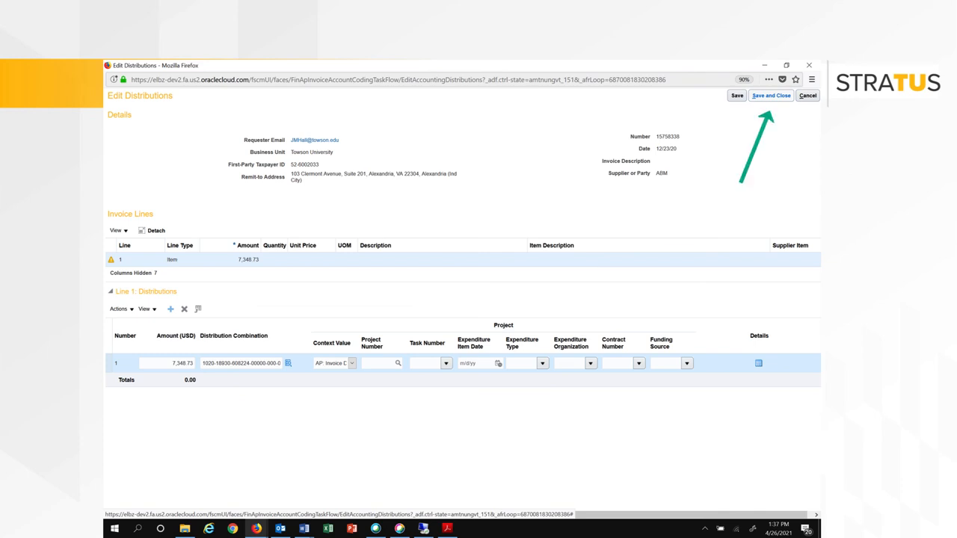
Save and close the distributions, then bring up the Complete dialog for the notification
left_click(771, 96)
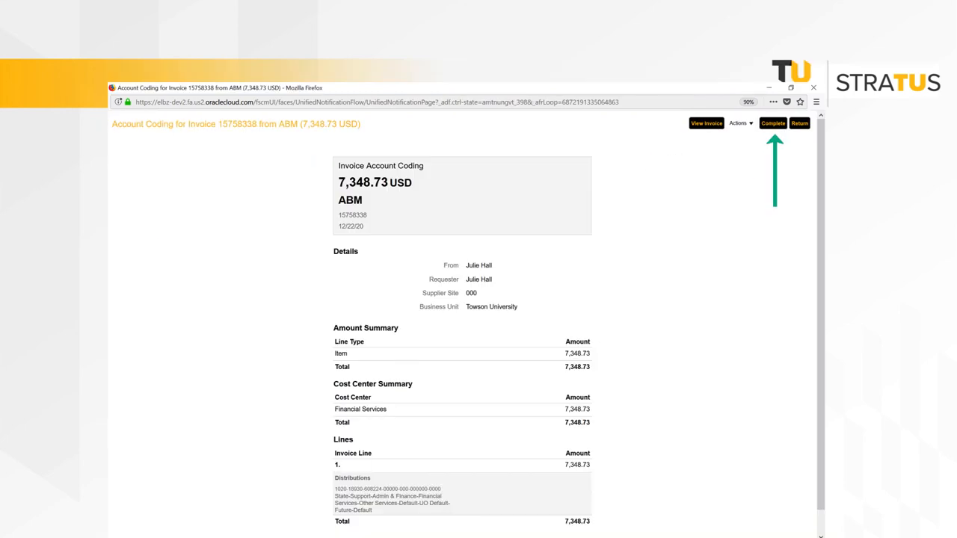
left_click(773, 123)
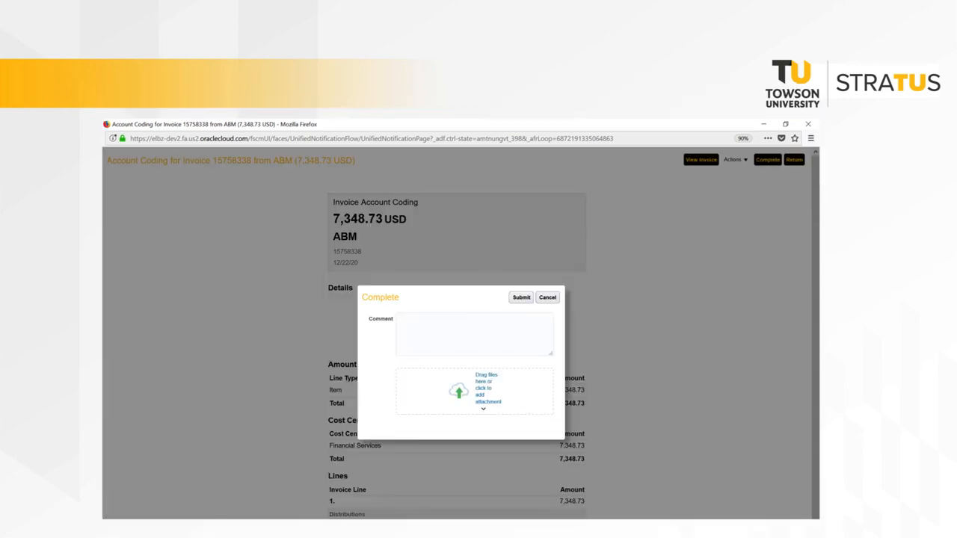